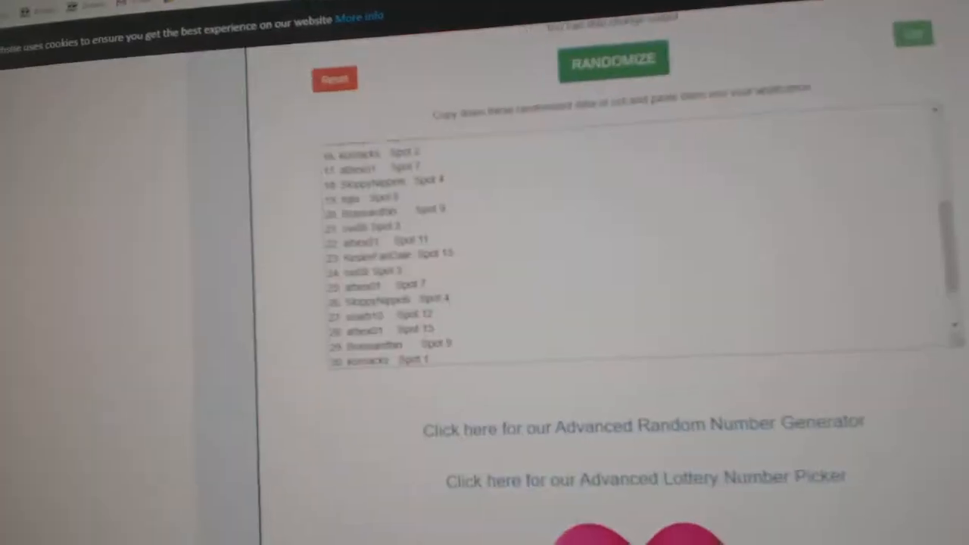
Step: Reshuffle the participant-and-spot list and copy the randomized result
left_click(613, 59)
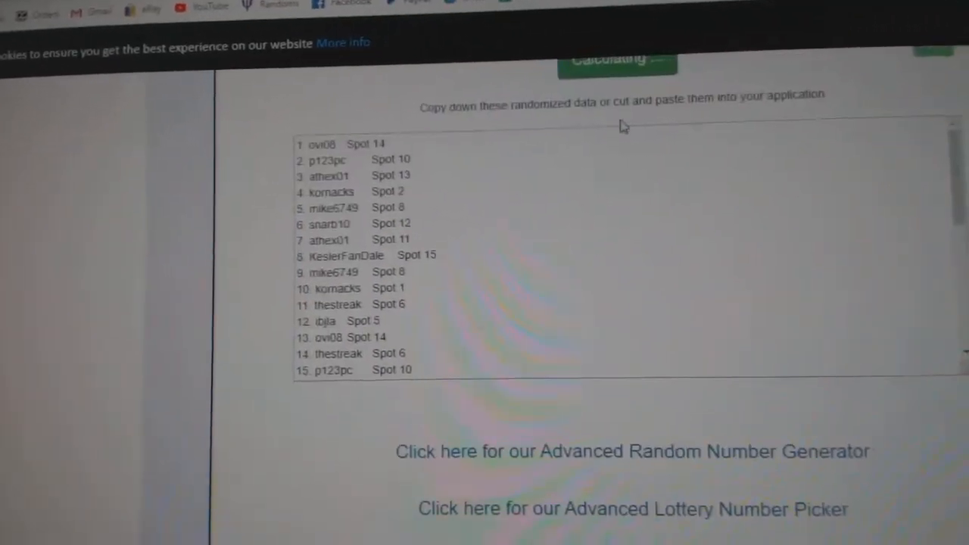
left_click(626, 118)
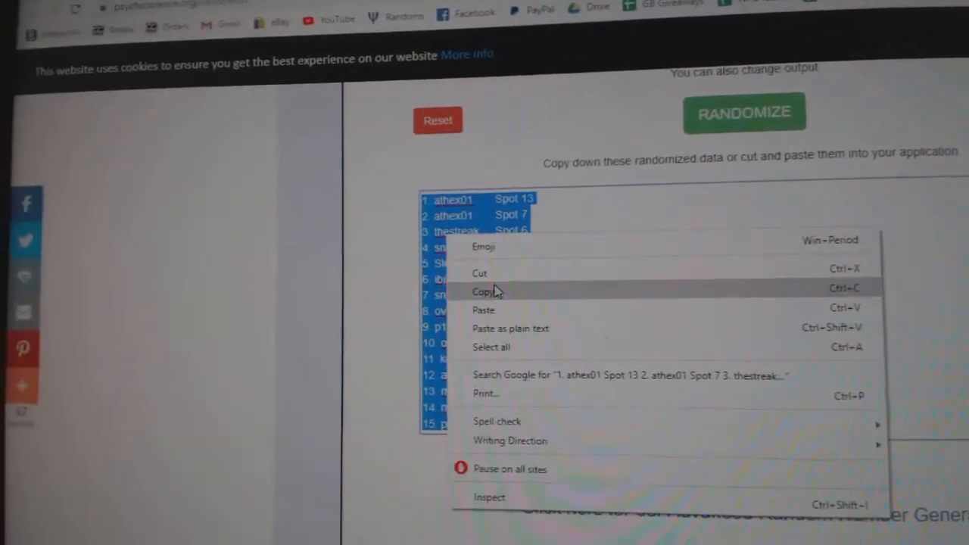
left_click(484, 291)
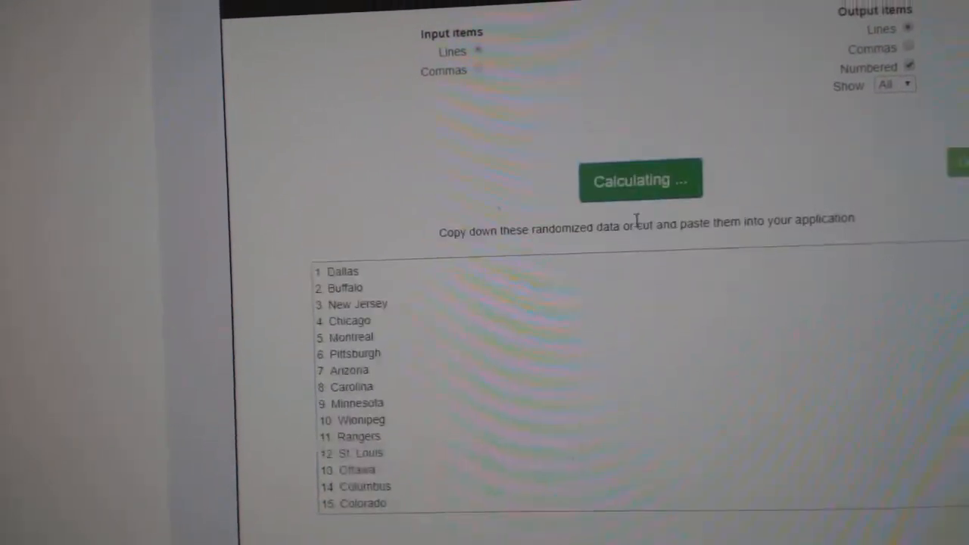
Step: Reshuffle the 30 NHL teams and bring up the copy menu on the result
left_click(639, 180)
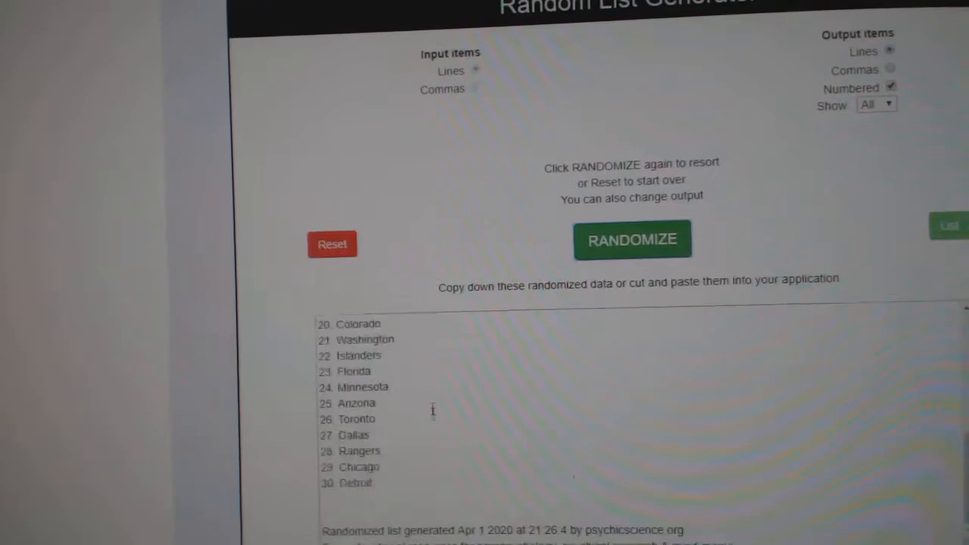
right_click(431, 409)
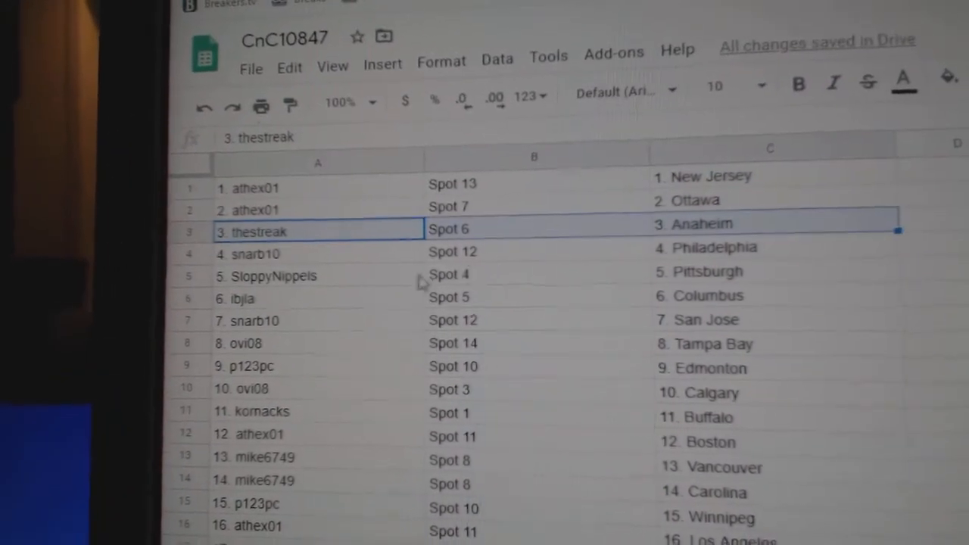
left_click(318, 275)
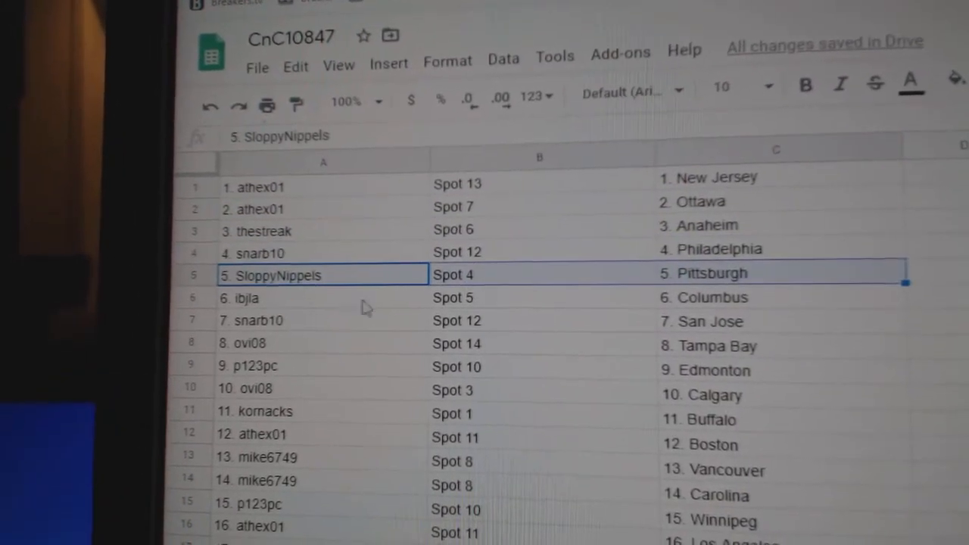
left_click(326, 307)
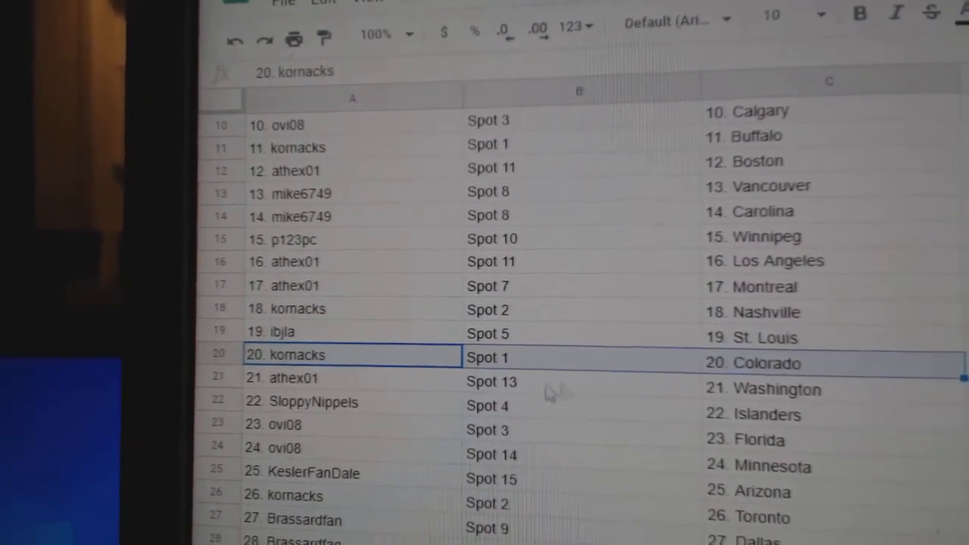
scroll("down", 3)
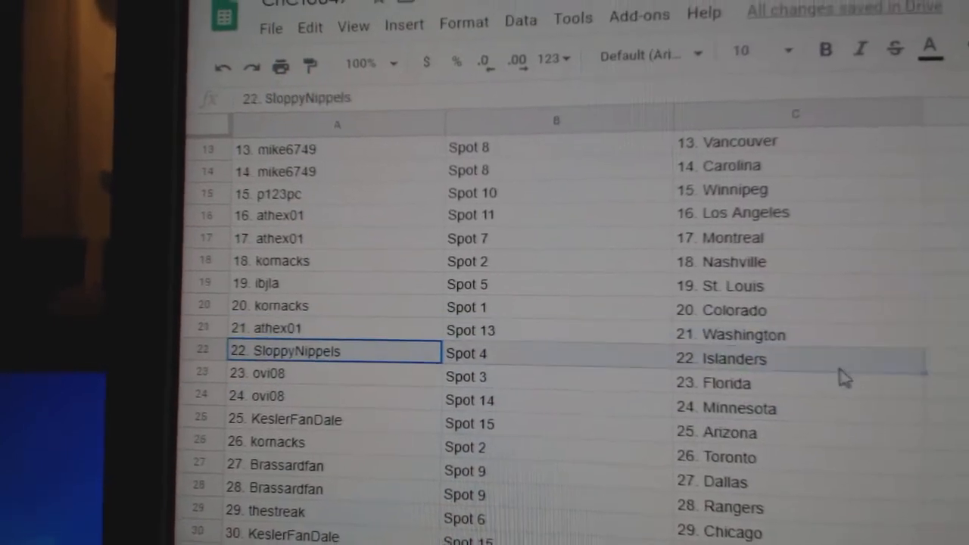